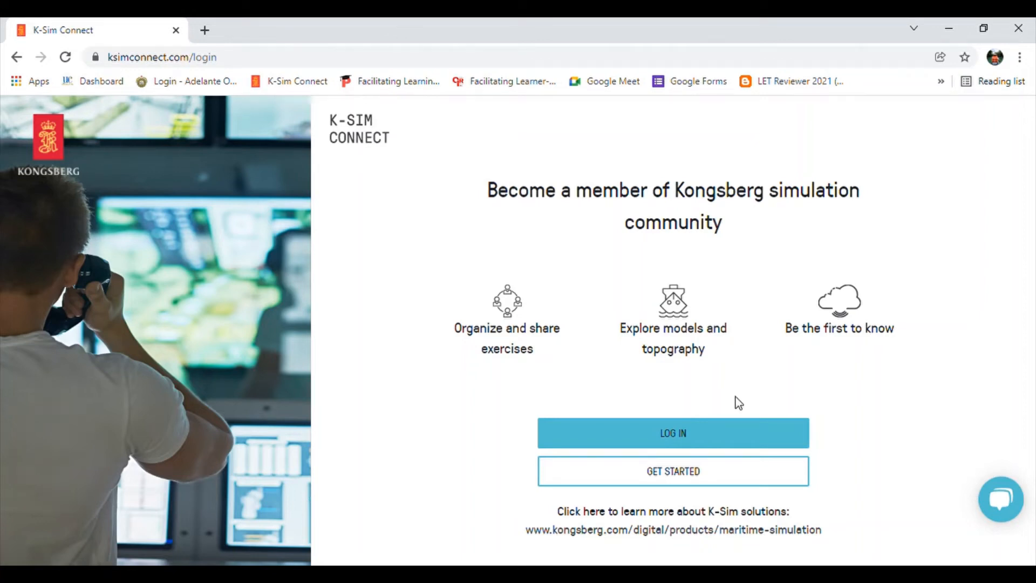
{"action": "mouse_move", "coordinate": [744, 401]}
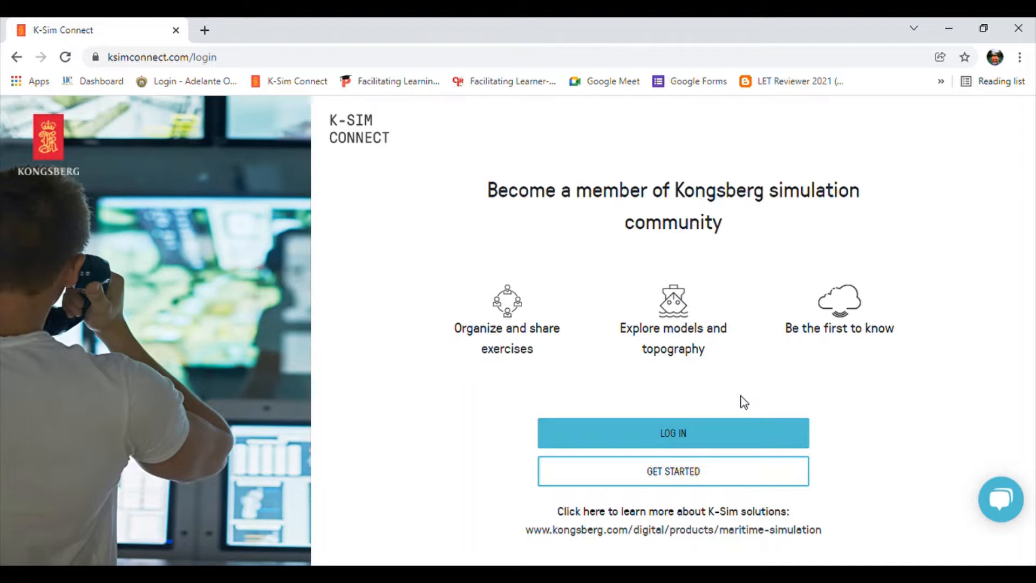
{"action": "mouse_move", "coordinate": [659, 354]}
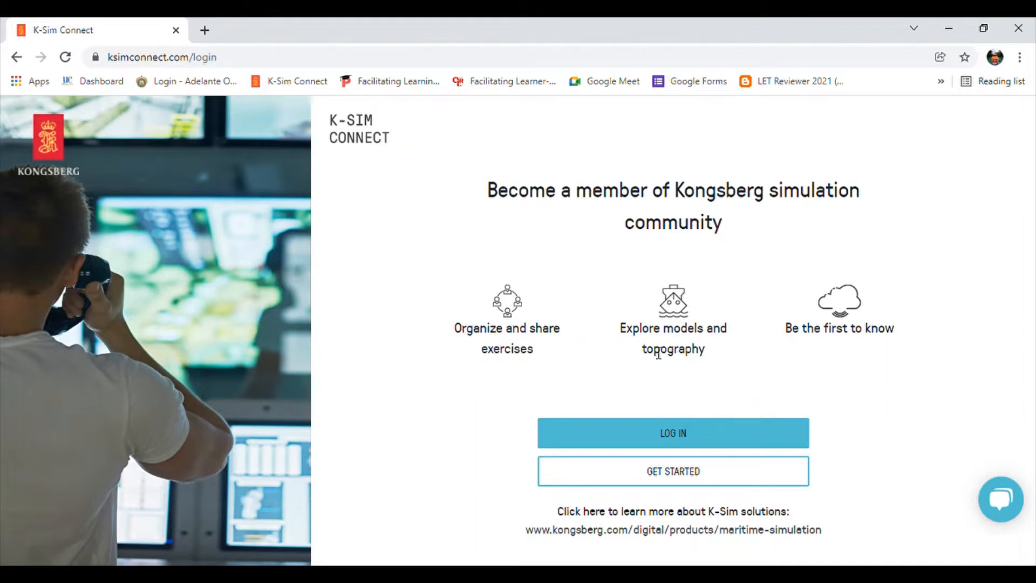
{"action": "mouse_move", "coordinate": [280, 51]}
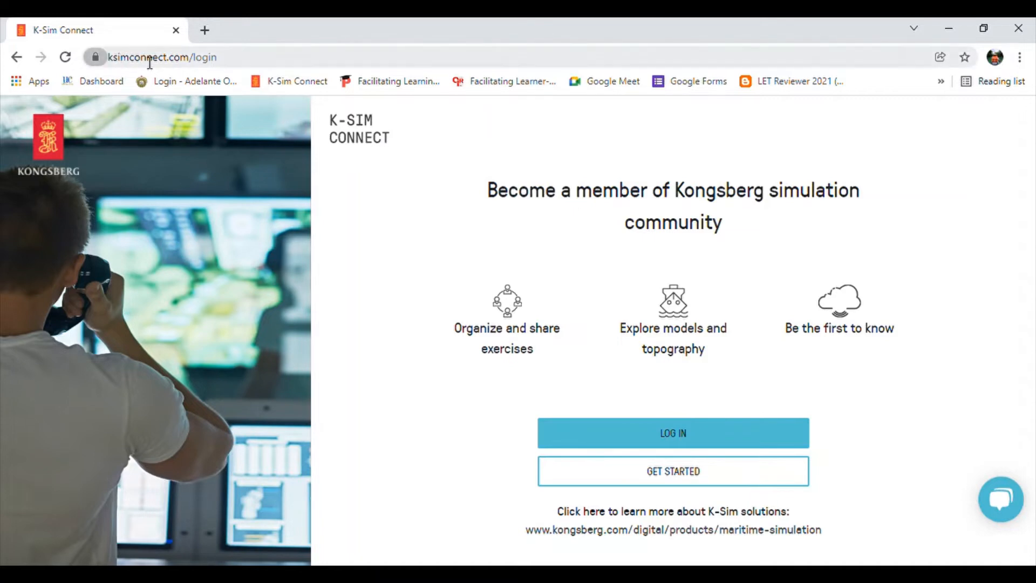
Log in to the Kongsberg simulation community site, reaching the My Simulators page
{"action": "left_click", "coordinate": [162, 57]}
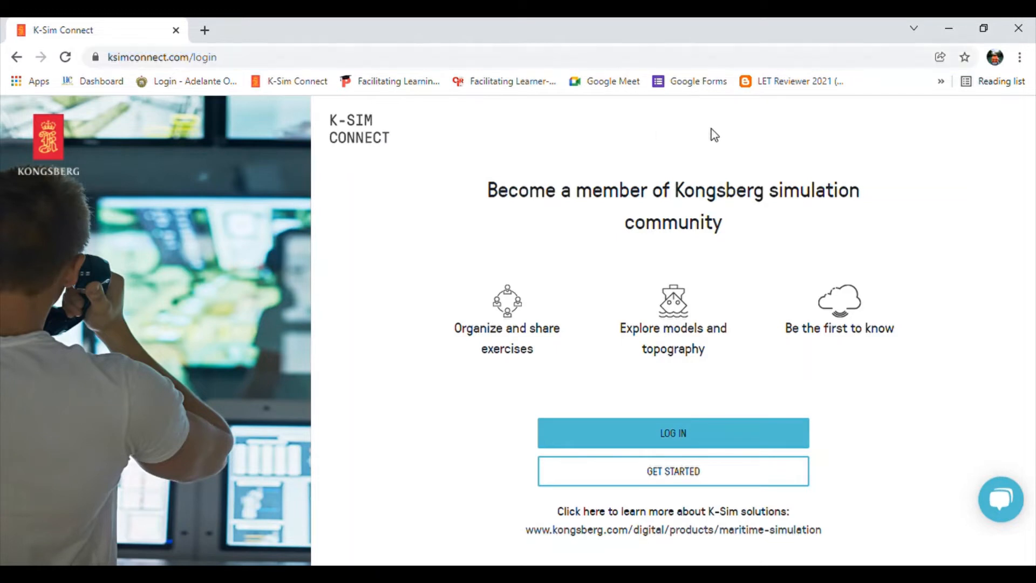
{"action": "mouse_move", "coordinate": [450, 381]}
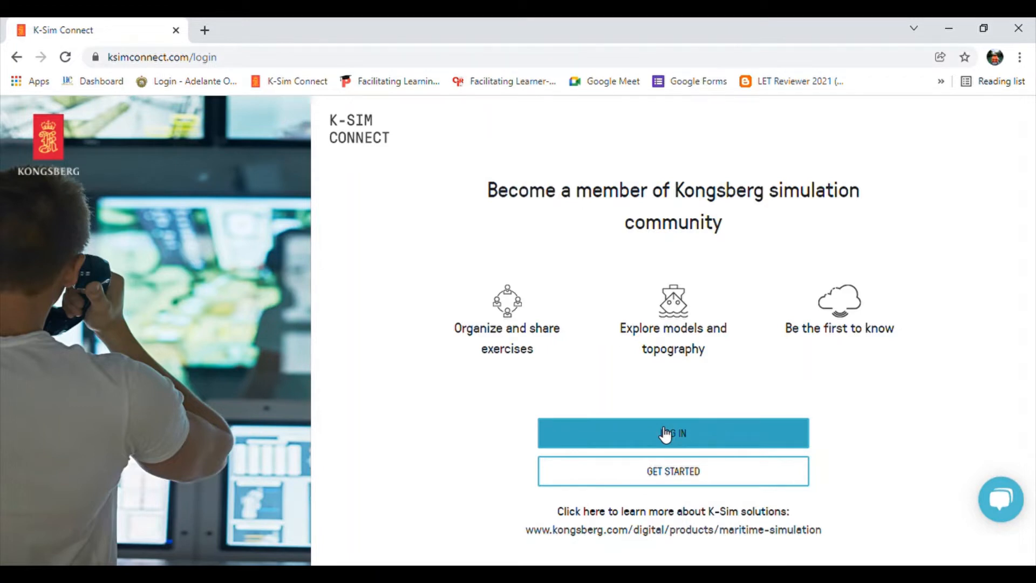
{"action": "mouse_move", "coordinate": [666, 429]}
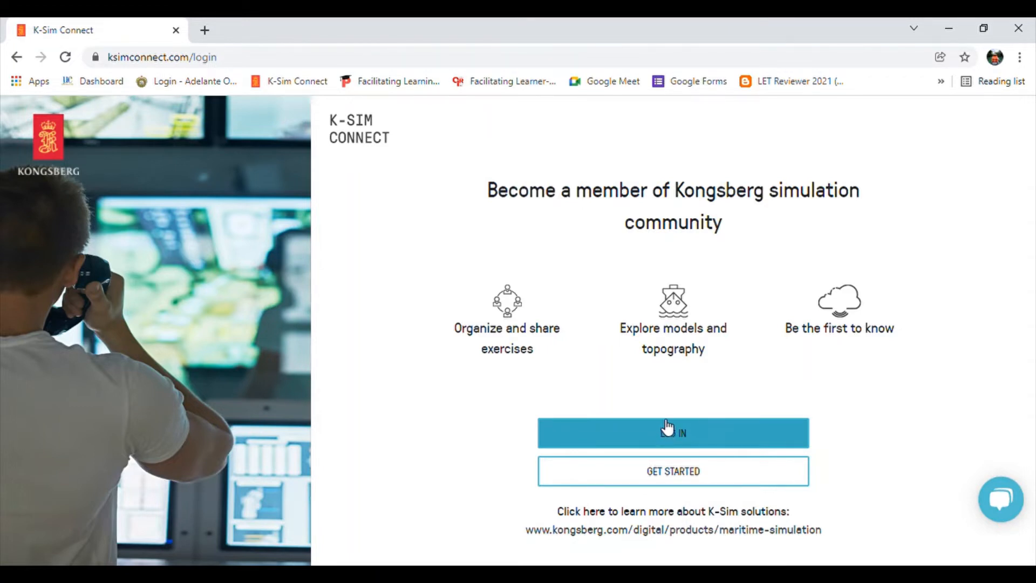
{"action": "mouse_move", "coordinate": [650, 412]}
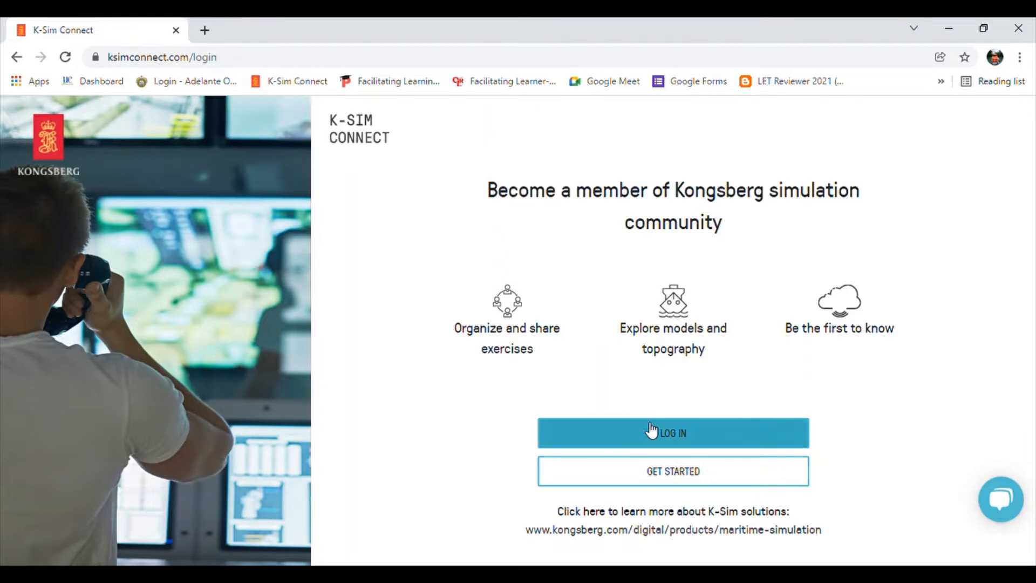
{"action": "left_click", "coordinate": [672, 433]}
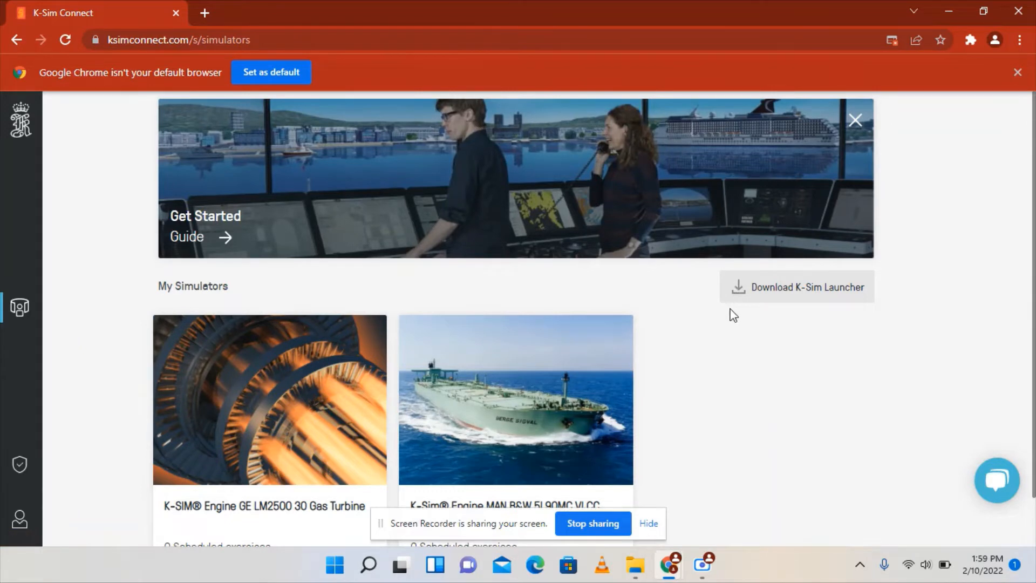
{"action": "mouse_move", "coordinate": [832, 305]}
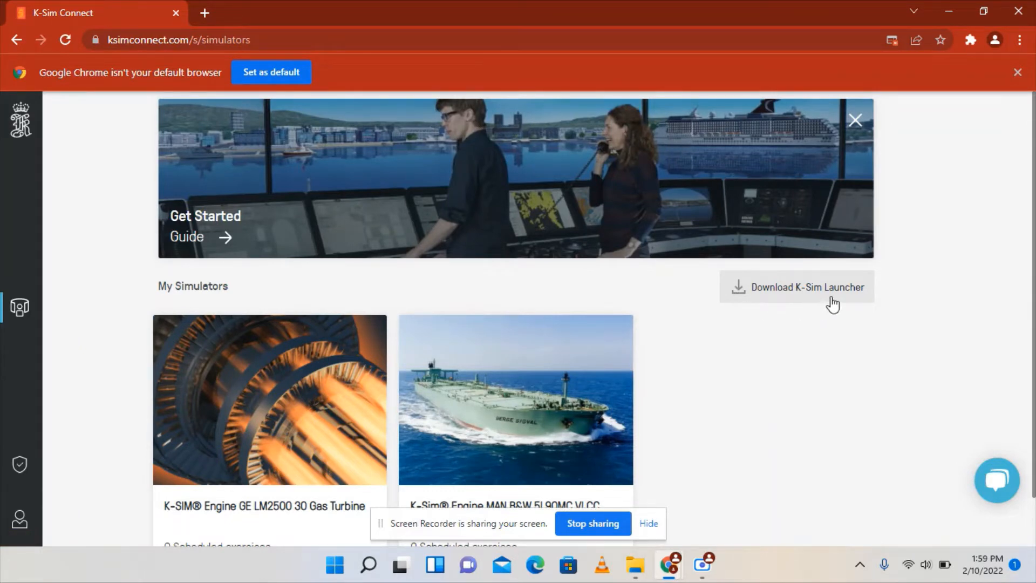
Download the K-Sim Launcher installer and show it in the Downloads folder
{"action": "left_click", "coordinate": [796, 287]}
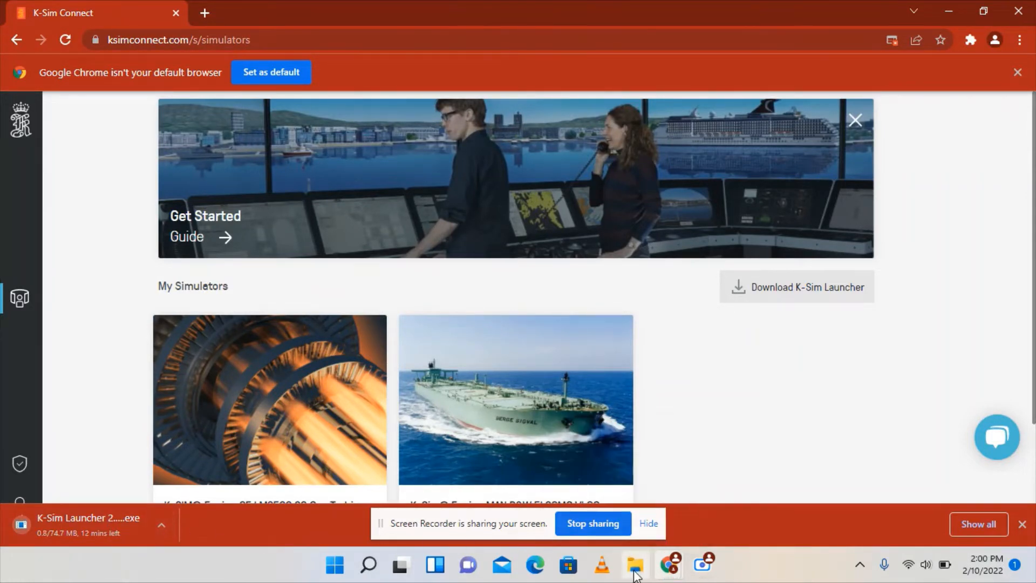
{"action": "left_click", "coordinate": [634, 564]}
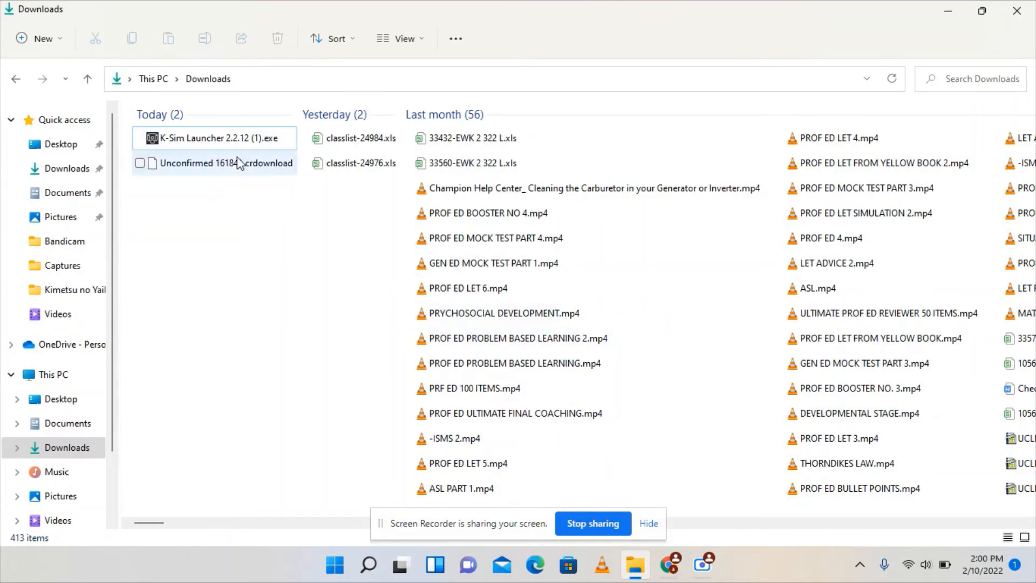
{"action": "mouse_move", "coordinate": [211, 137]}
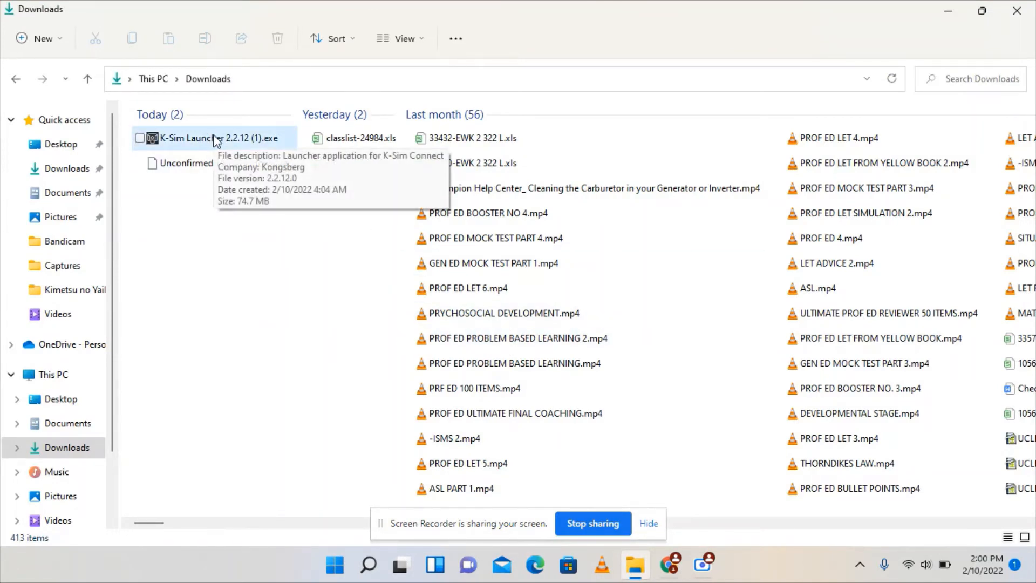
Select the downloaded K-Sim Launcher 2.2.12 (1).exe installer (74.7 MB, version 2.2.12.0)
{"action": "left_click", "coordinate": [217, 137]}
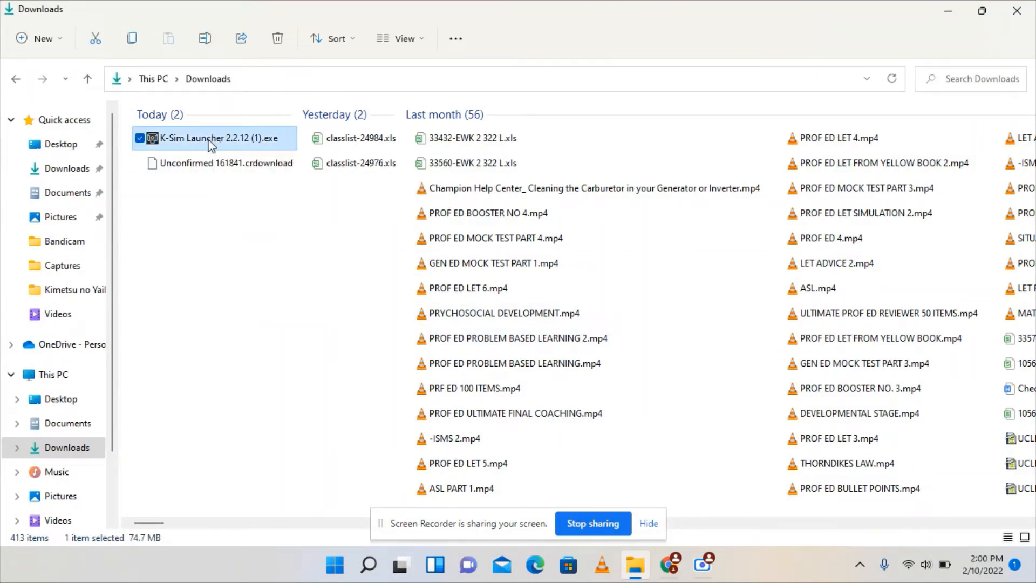
{"action": "mouse_move", "coordinate": [218, 137]}
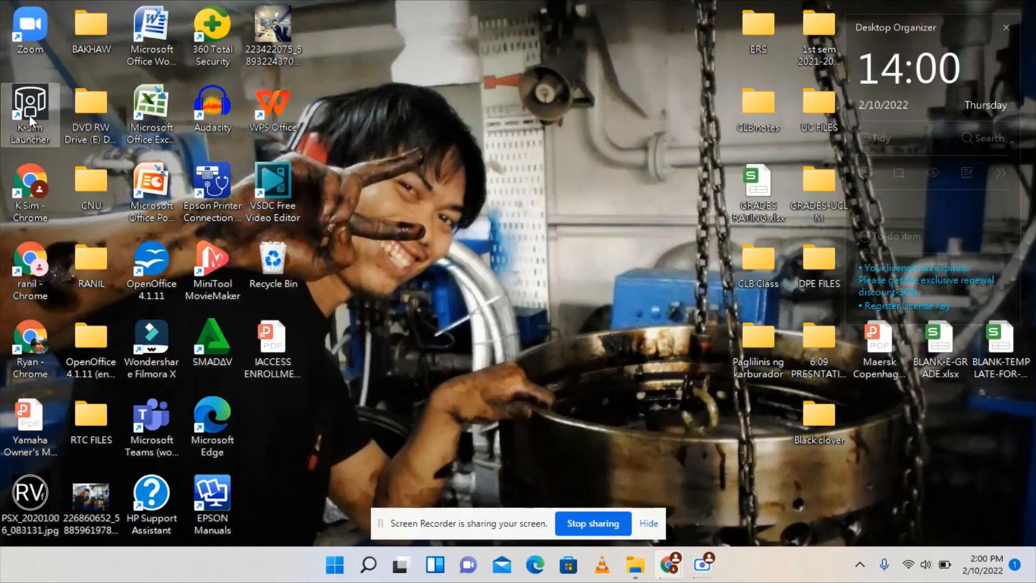
{"action": "mouse_move", "coordinate": [31, 106]}
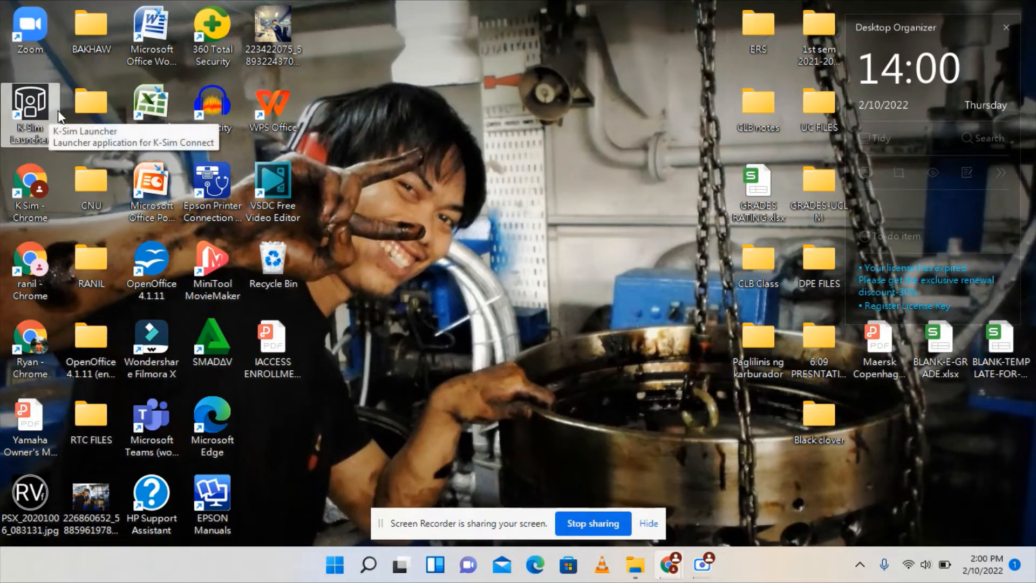
{"action": "mouse_move", "coordinate": [371, 128]}
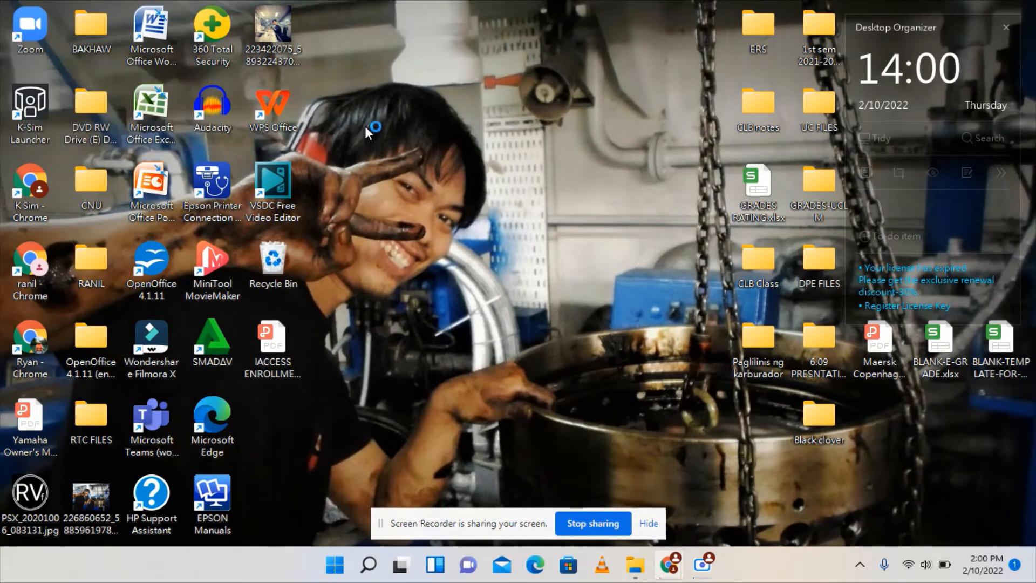
{"action": "mouse_move", "coordinate": [399, 133]}
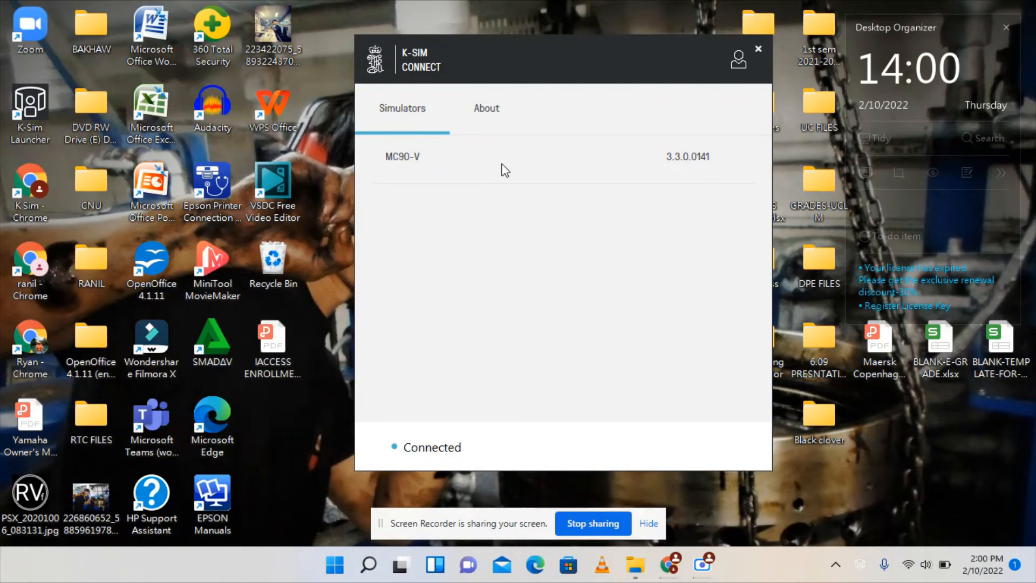
{"action": "mouse_move", "coordinate": [486, 271]}
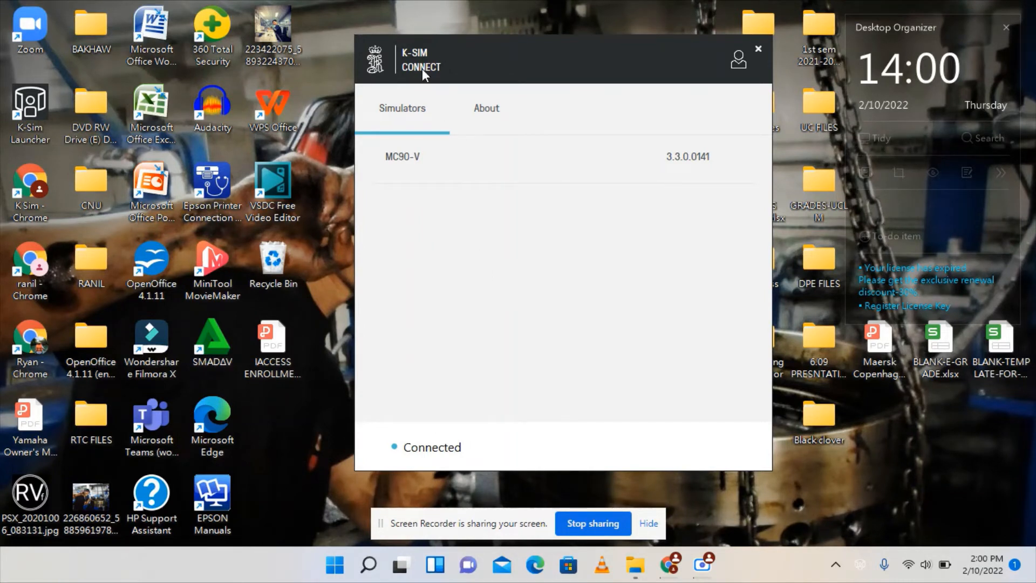
{"action": "mouse_move", "coordinate": [435, 452]}
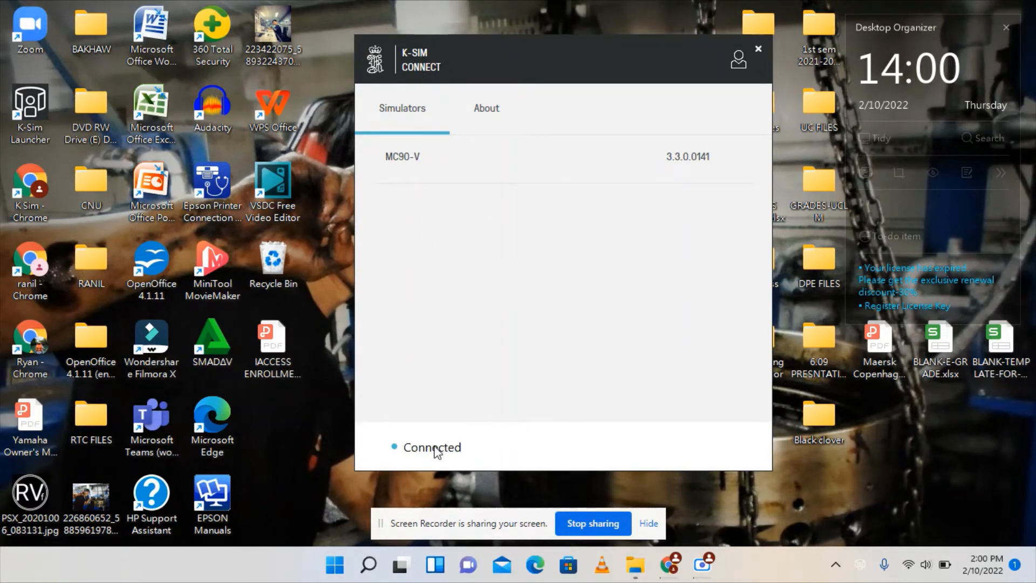
{"action": "mouse_move", "coordinate": [440, 459]}
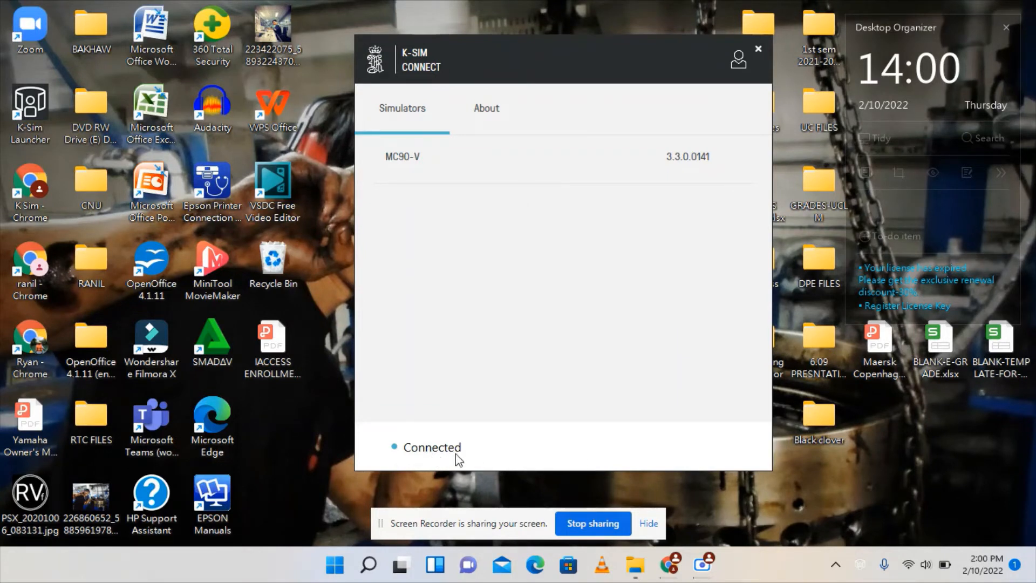
{"action": "mouse_move", "coordinate": [470, 434]}
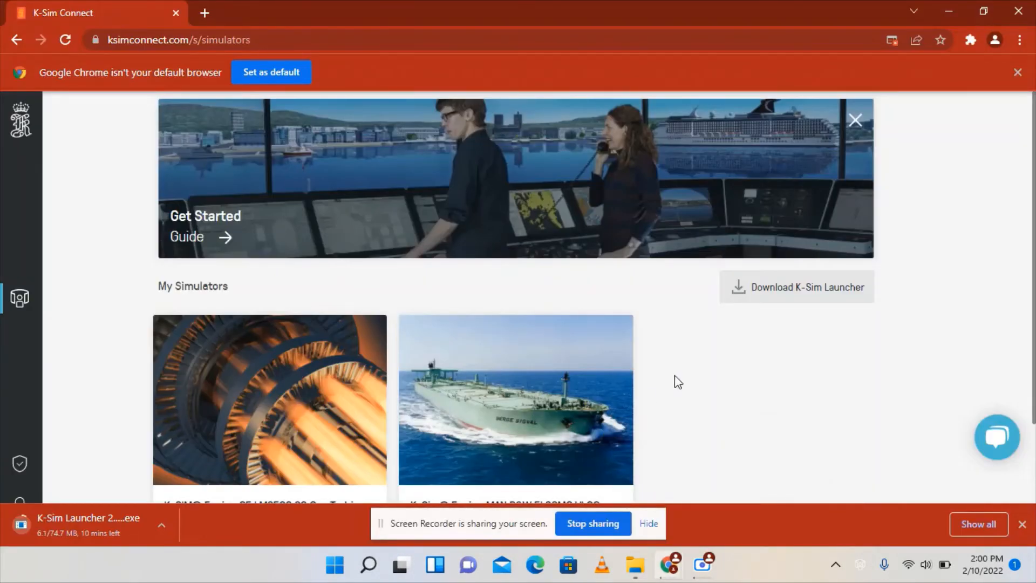
Open the K-Sim Engine MAN B&W 5L90MC VLCC L11-V simulator's practice exercises list
{"action": "scroll", "scroll_direction": "down", "scroll_amount": 3}
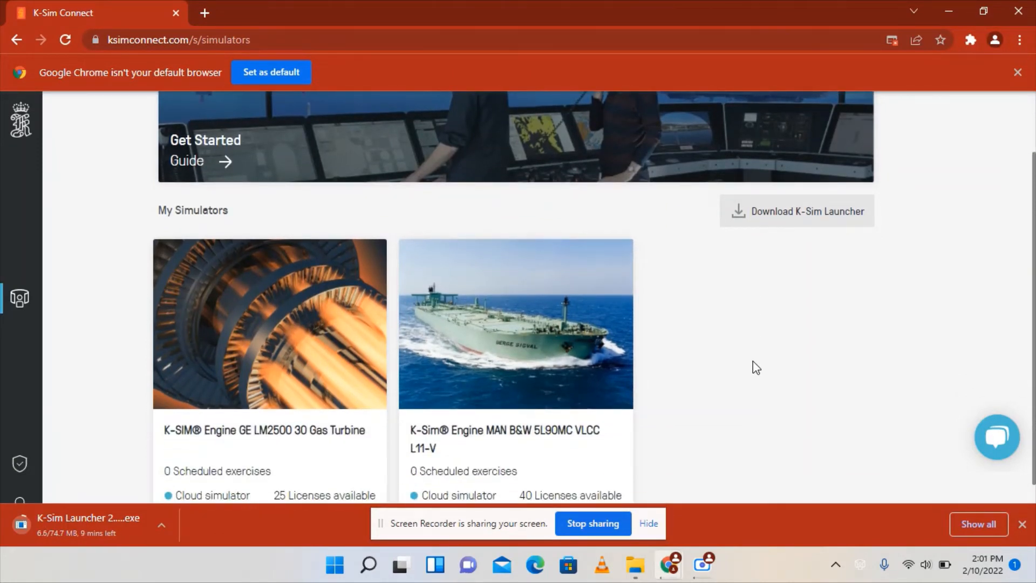
{"action": "mouse_move", "coordinate": [564, 342]}
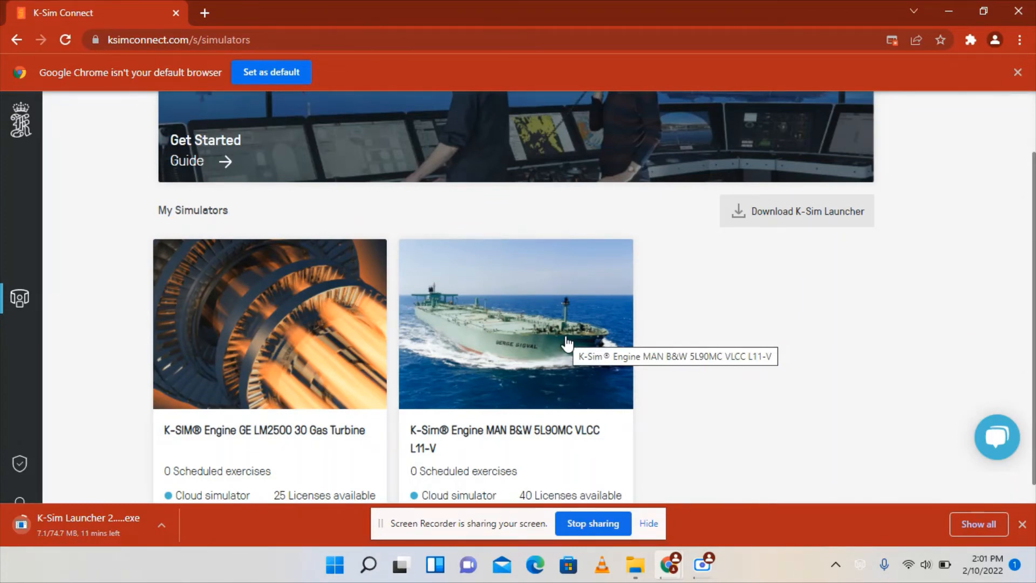
{"action": "left_click", "coordinate": [515, 323]}
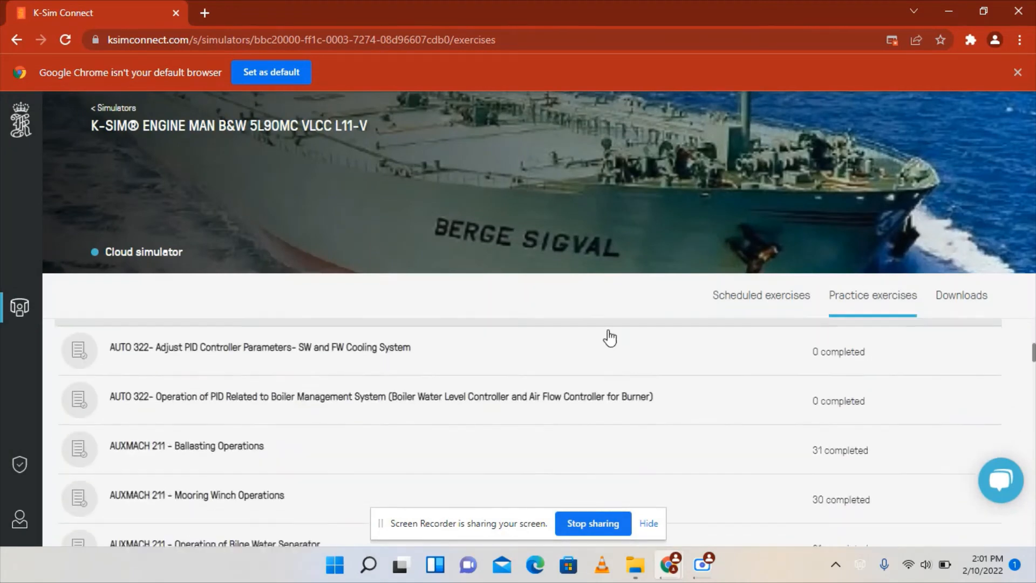
{"action": "left_click", "coordinate": [761, 295]}
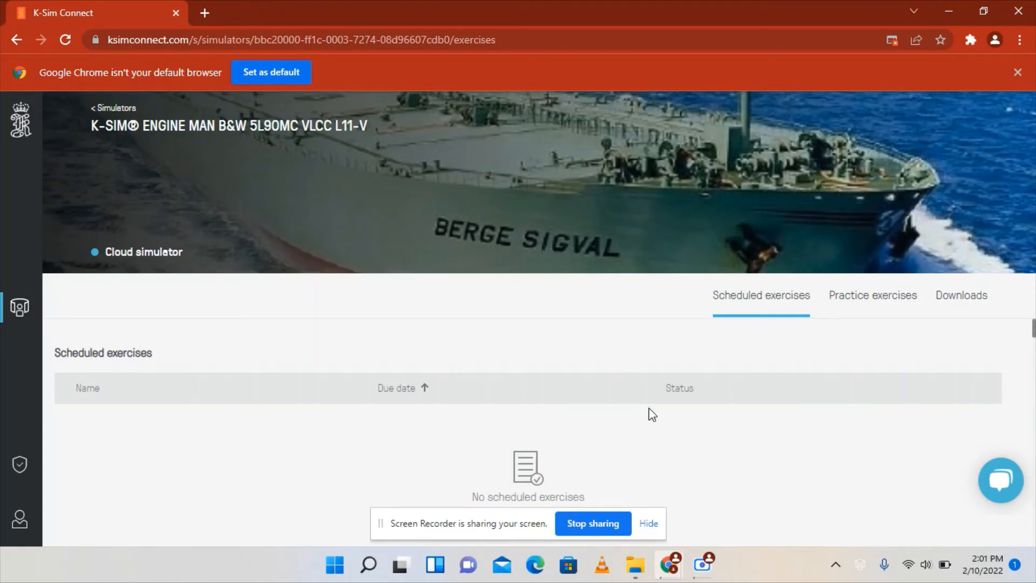
{"action": "scroll", "scroll_direction": "down", "scroll_amount": 3}
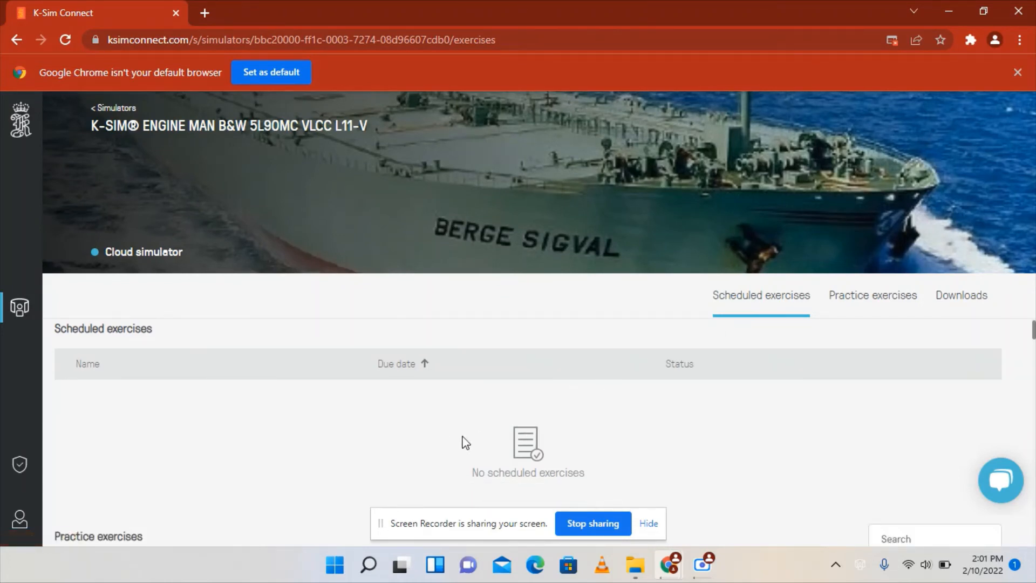
{"action": "mouse_move", "coordinate": [423, 413]}
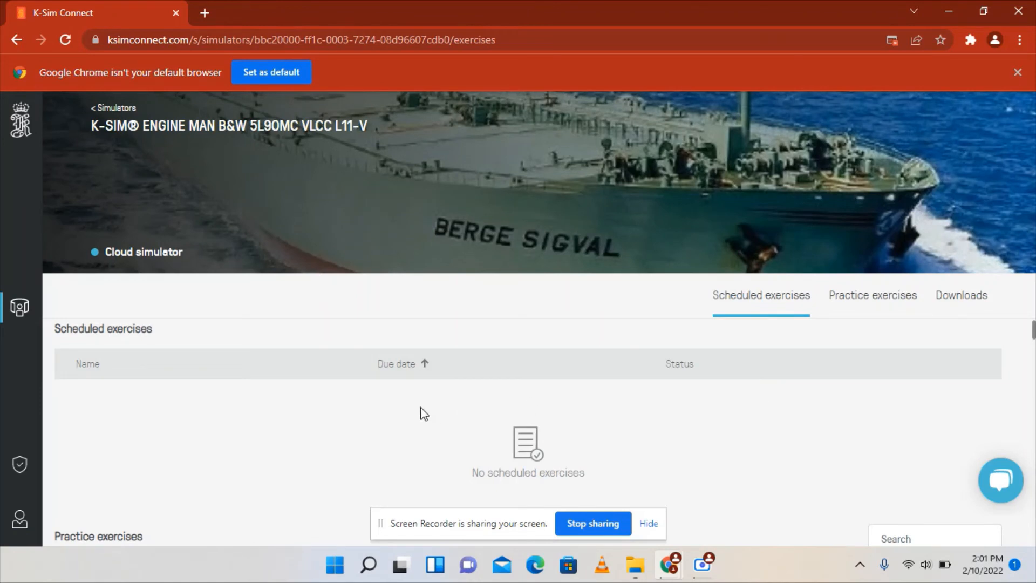
{"action": "mouse_move", "coordinate": [821, 420]}
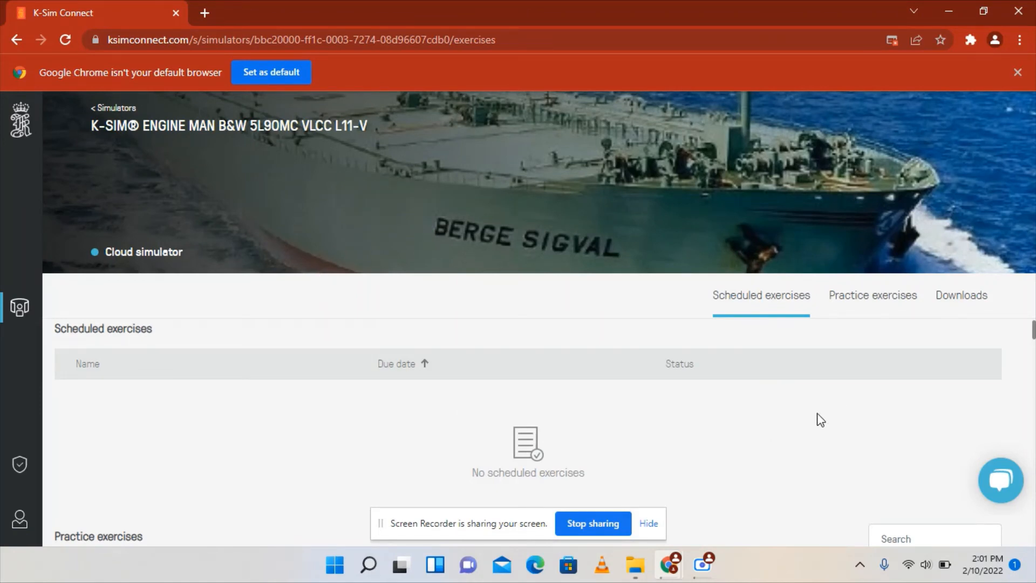
{"action": "mouse_move", "coordinate": [746, 428]}
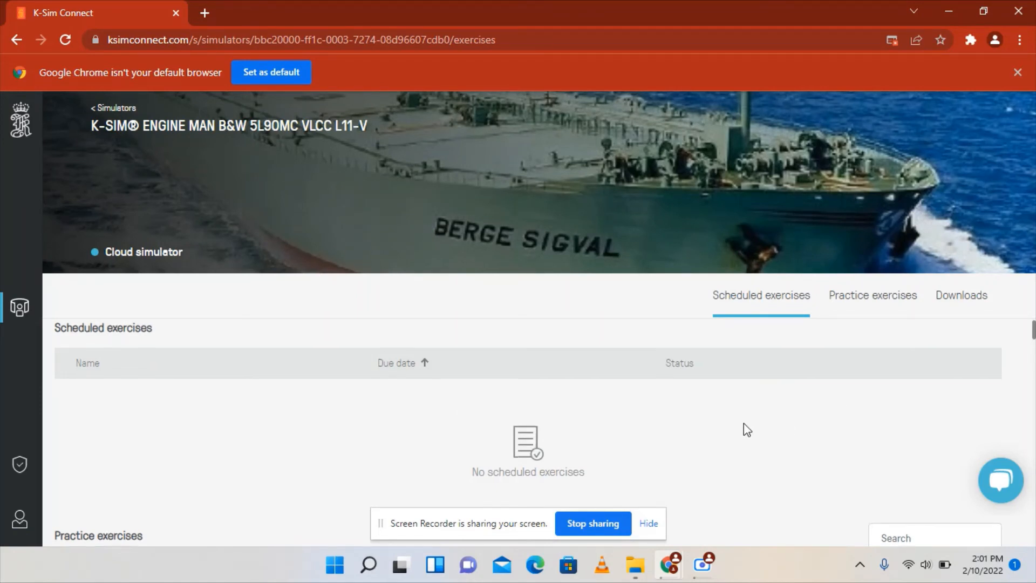
{"action": "left_click", "coordinate": [872, 296]}
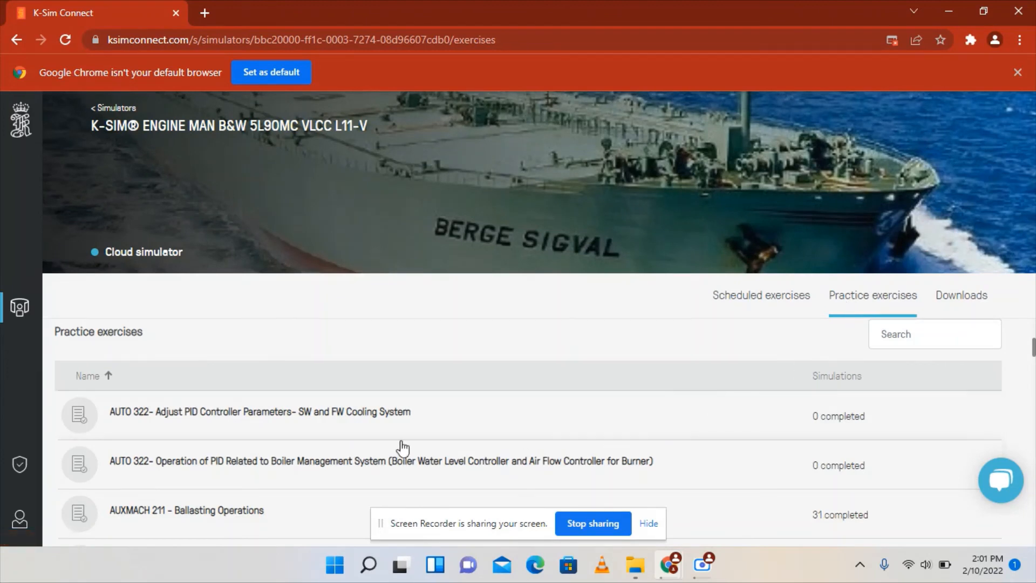
{"action": "scroll", "scroll_direction": "down", "scroll_amount": 3}
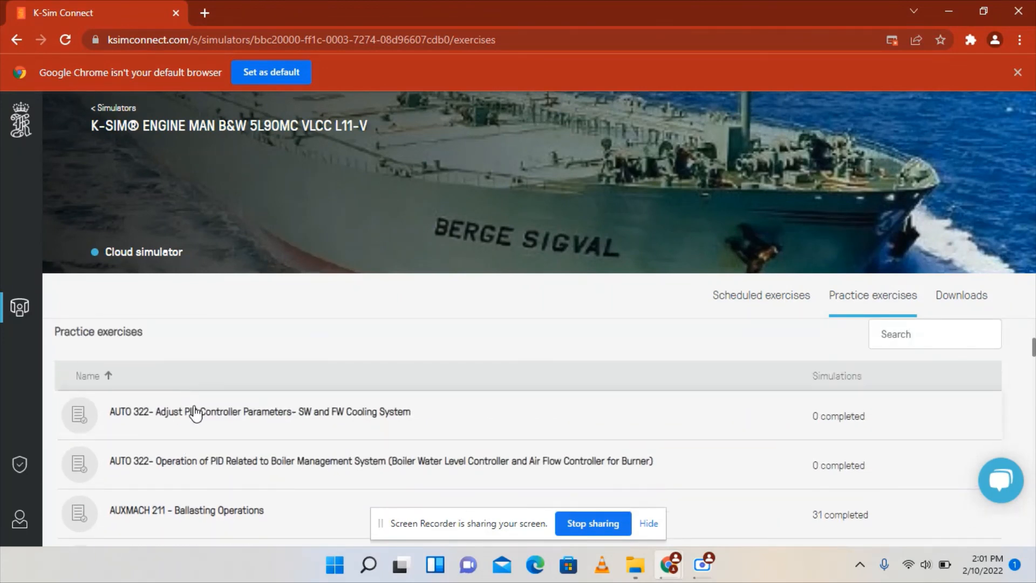
{"action": "scroll", "scroll_direction": "down", "scroll_amount": 3}
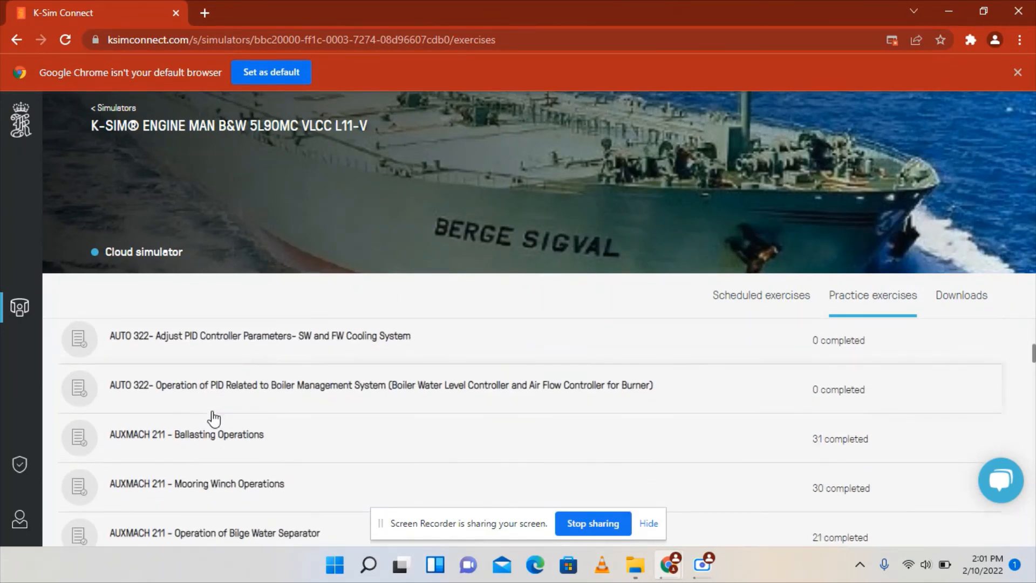
{"action": "scroll", "scroll_direction": "down", "scroll_amount": 3}
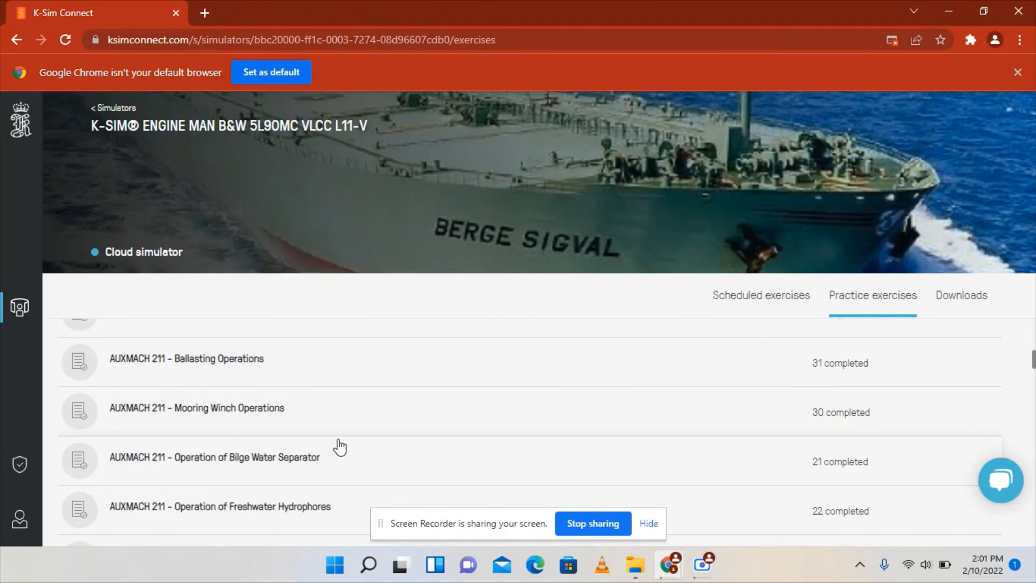